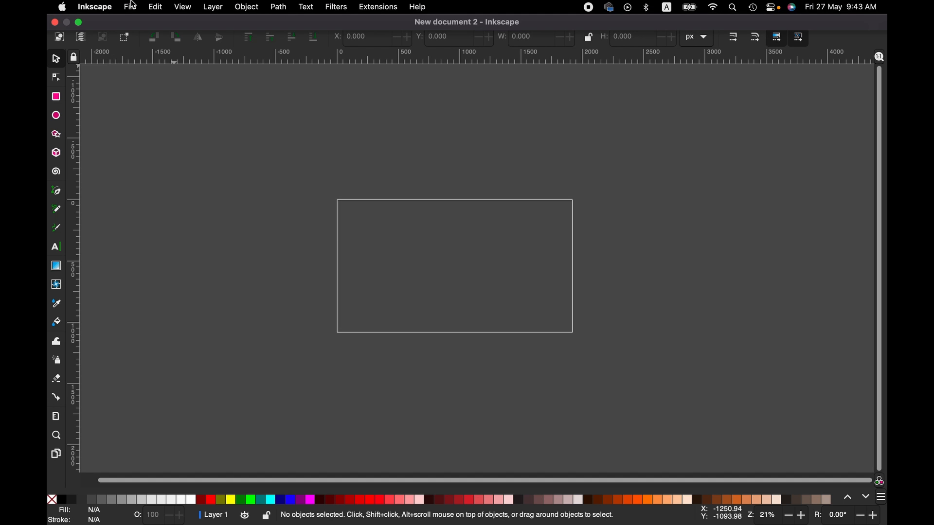
- Select photo-camera-icon-vector-21679737.png from Downloads in the File > Open dialog
{"action": "left_click", "coordinate": [130, 7]}
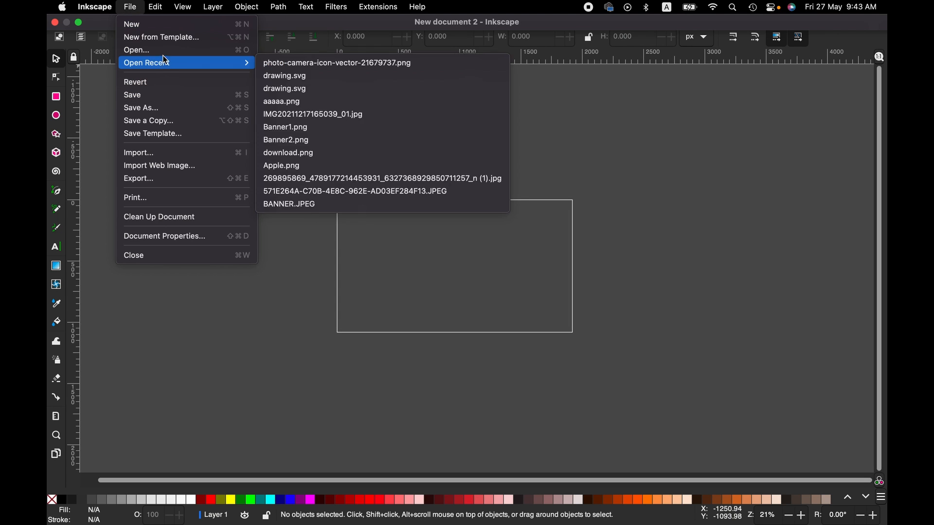
{"action": "left_click", "coordinate": [136, 49]}
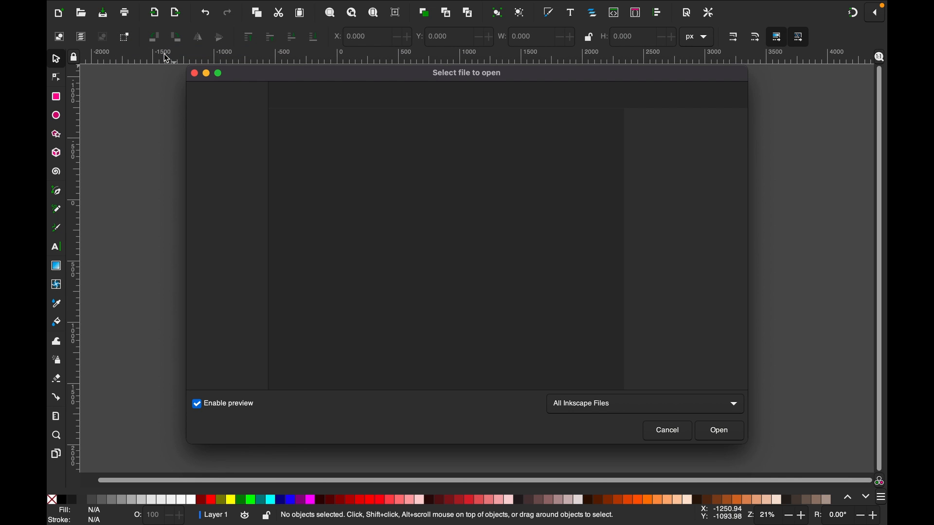
{"action": "mouse_move", "coordinate": [194, 73]}
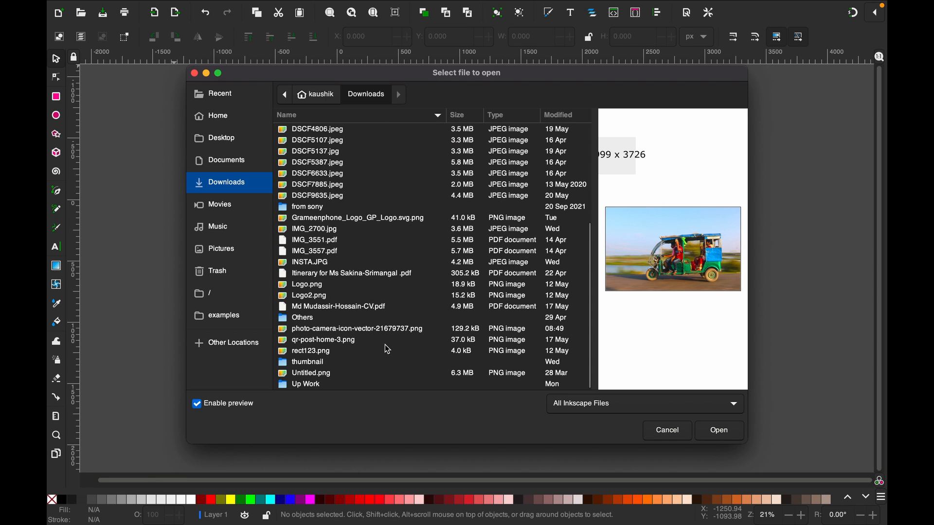
{"action": "left_click", "coordinate": [356, 327]}
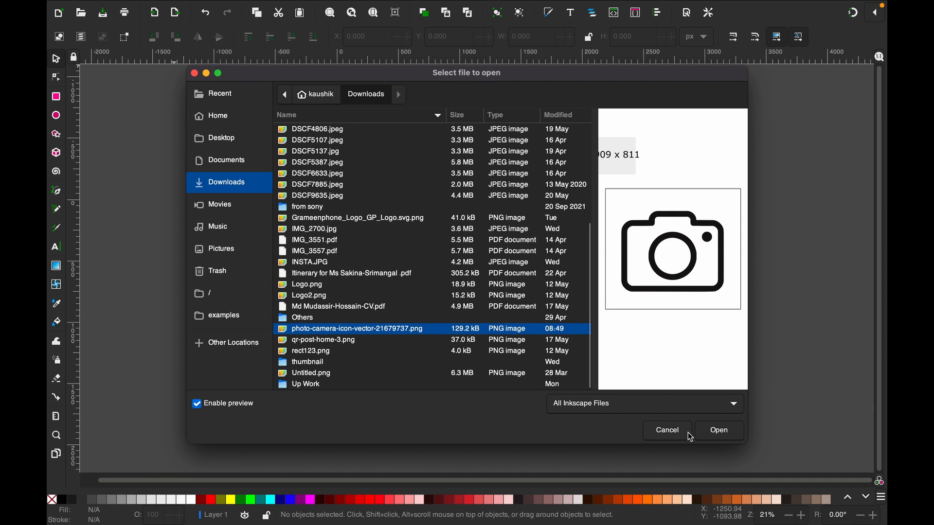
- Open the camera PNG with Embed / From file / None (auto) import settings
{"action": "left_click", "coordinate": [719, 430]}
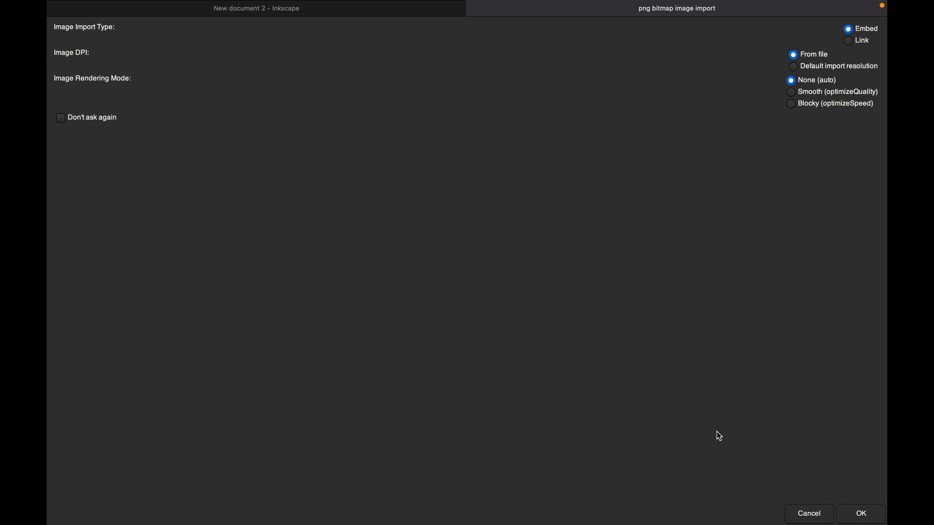
{"action": "mouse_move", "coordinate": [428, 316]}
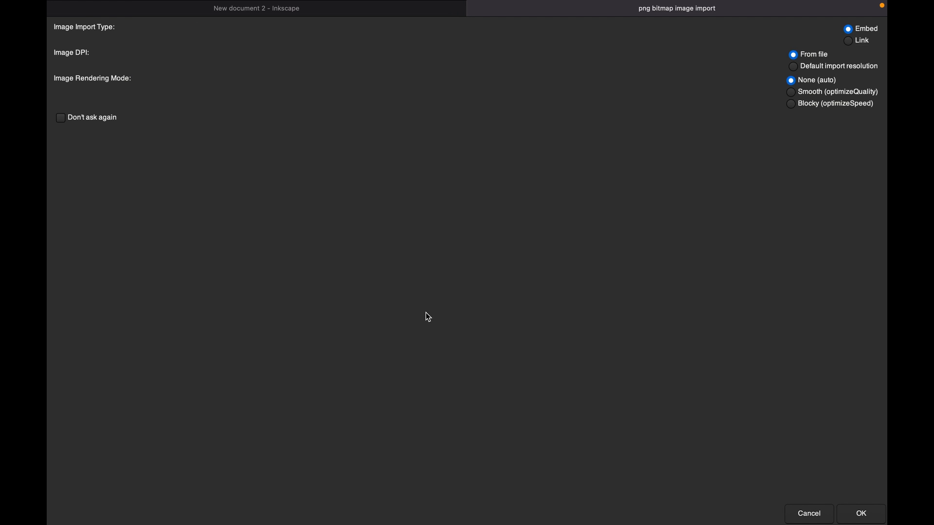
{"action": "mouse_move", "coordinate": [761, 144]}
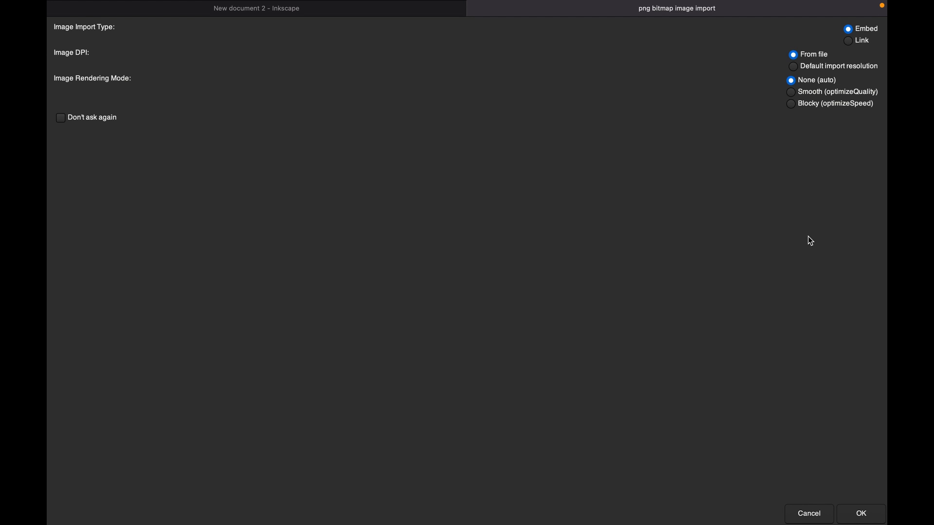
{"action": "mouse_move", "coordinate": [843, 465]}
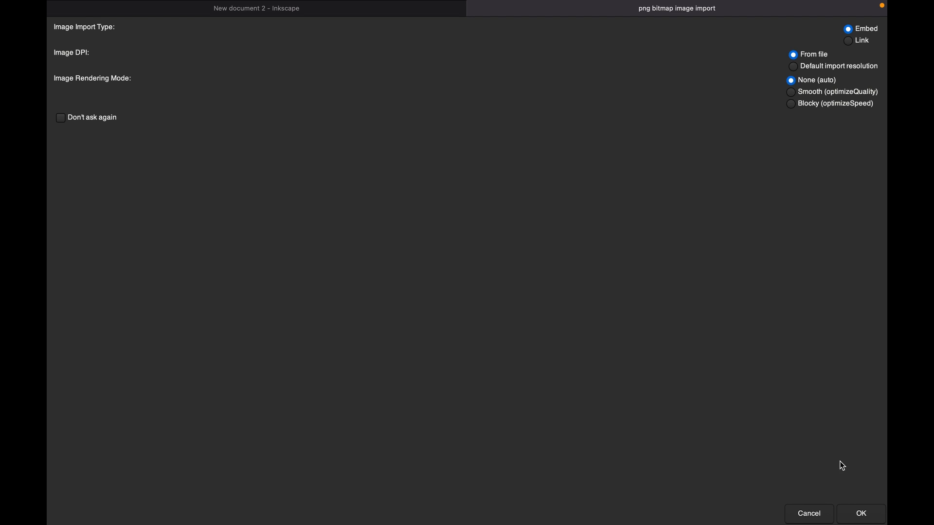
{"action": "mouse_move", "coordinate": [861, 514]}
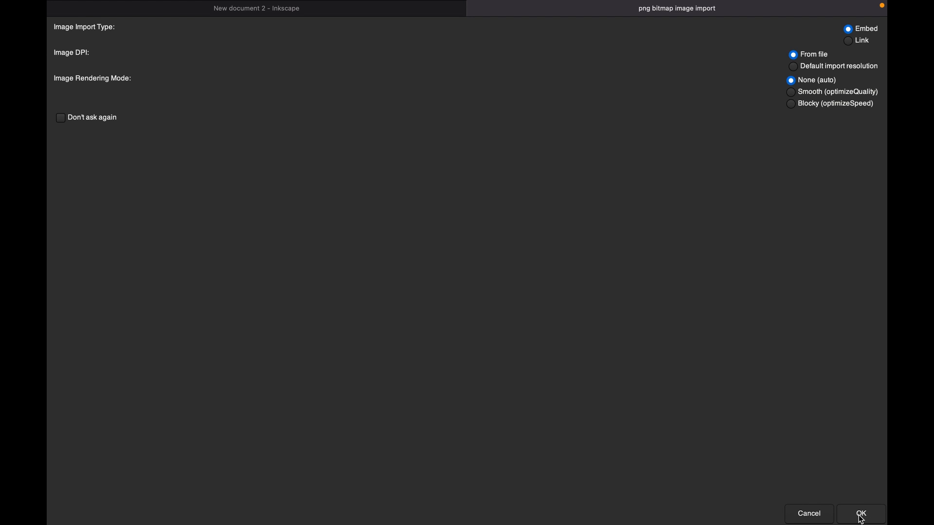
{"action": "left_click", "coordinate": [860, 514]}
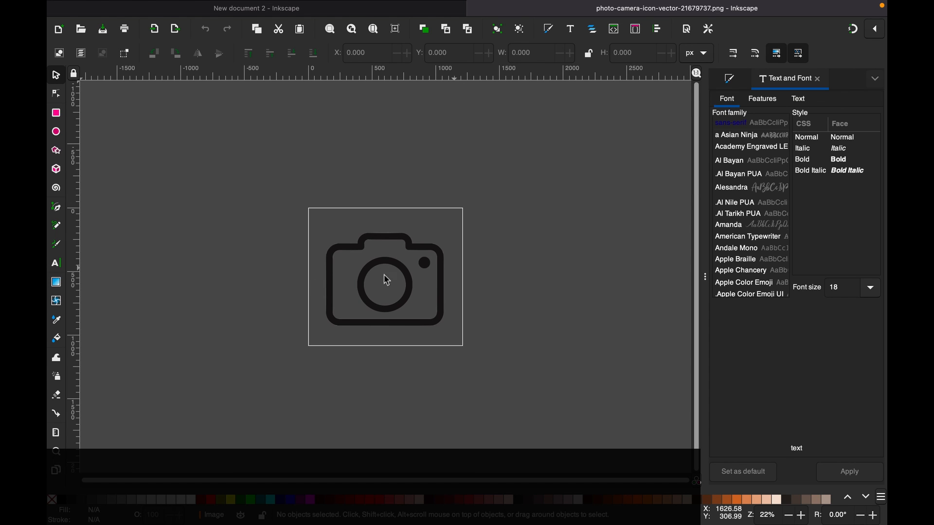
{"action": "mouse_move", "coordinate": [625, 444]}
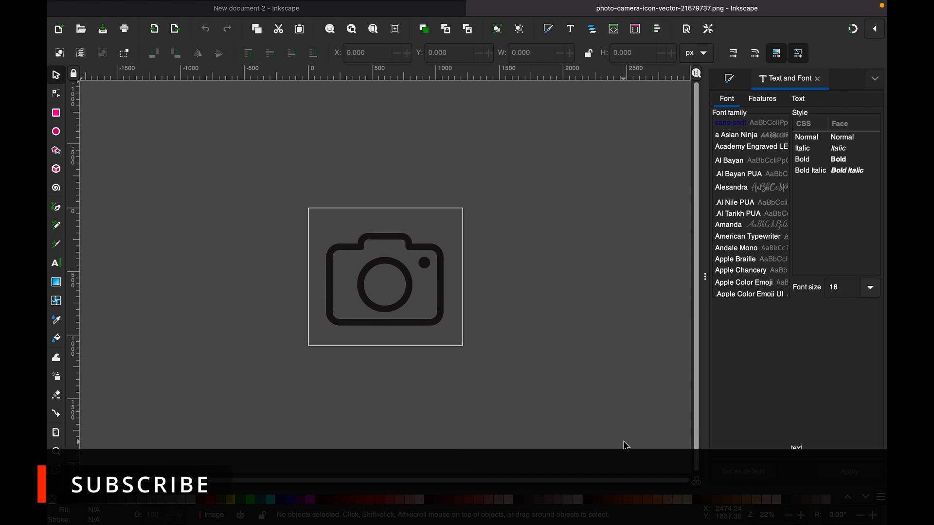
{"action": "mouse_move", "coordinate": [792, 522]}
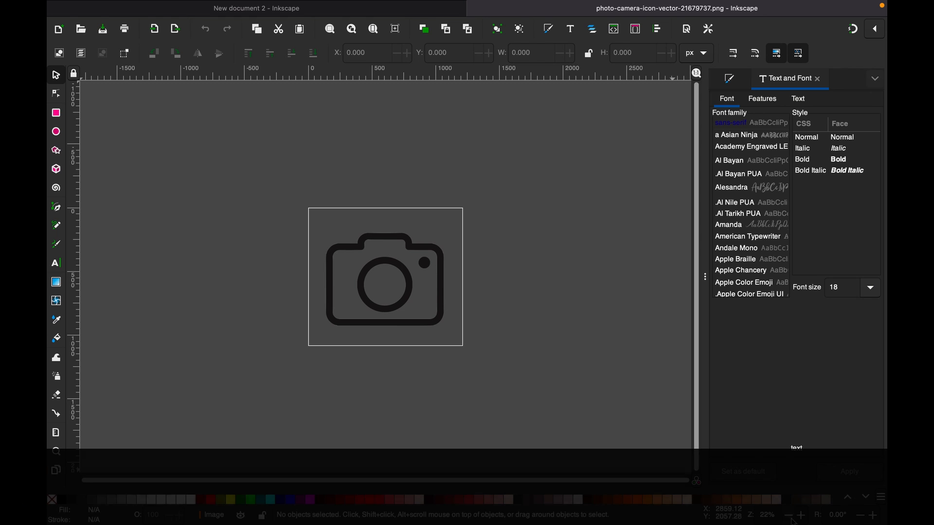
- Zoom in to inspect the camera bitmap, zoom back out, and drag it slightly lower
{"action": "left_click", "coordinate": [801, 516]}
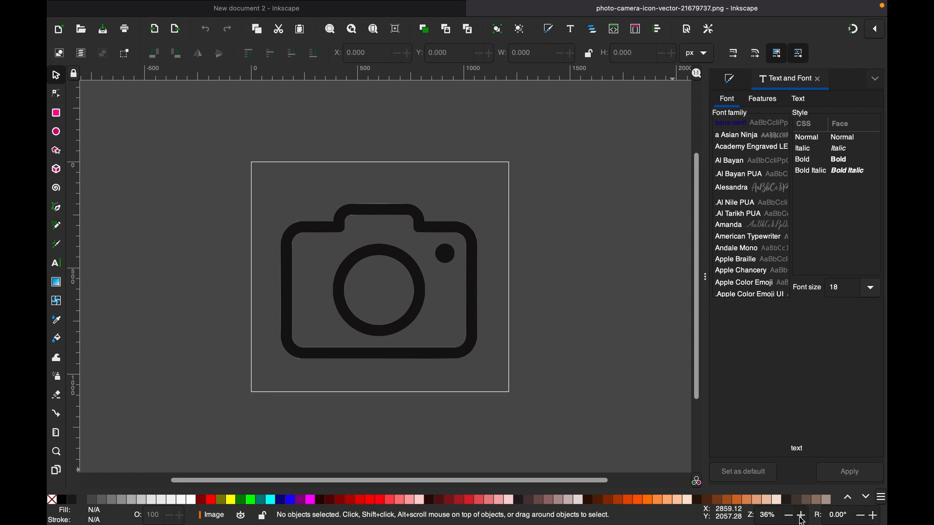
{"action": "left_click", "coordinate": [801, 516]}
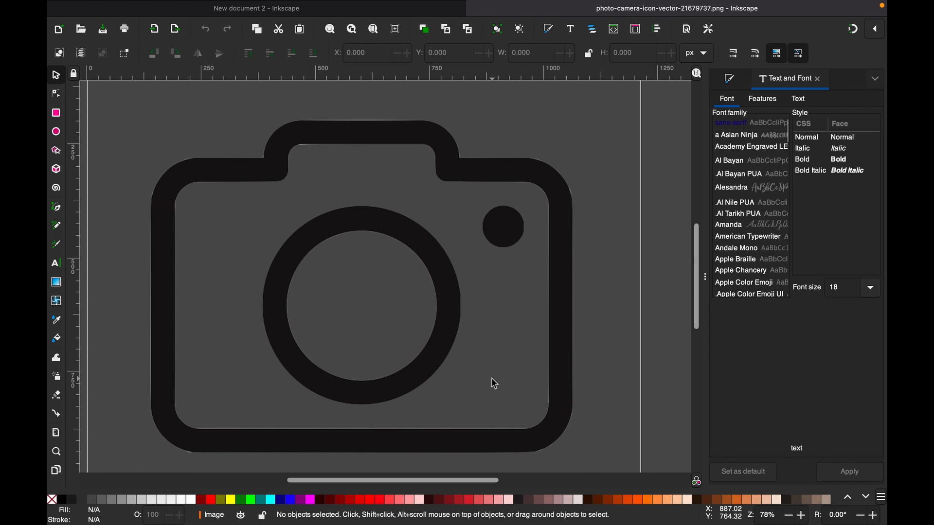
{"action": "scroll", "scroll_direction": "down", "scroll_amount": 3}
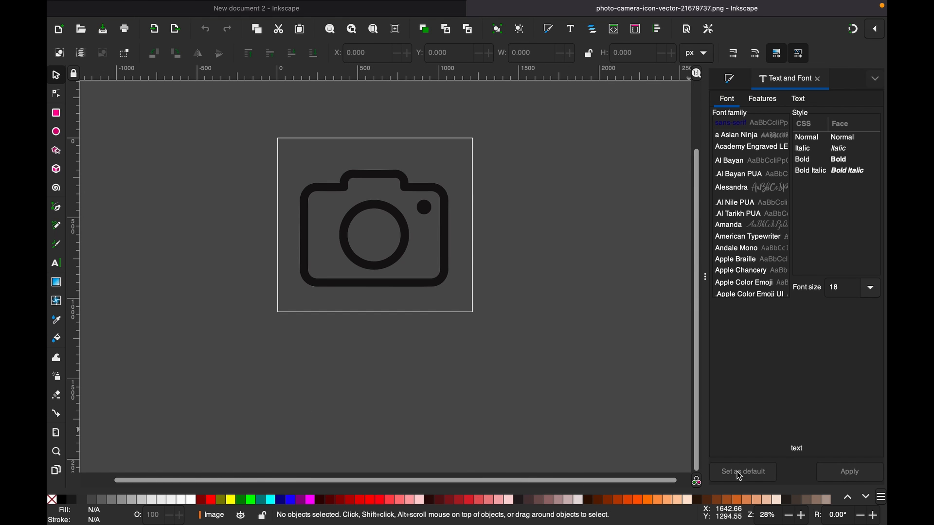
{"action": "scroll", "scroll_direction": "down", "scroll_amount": 3}
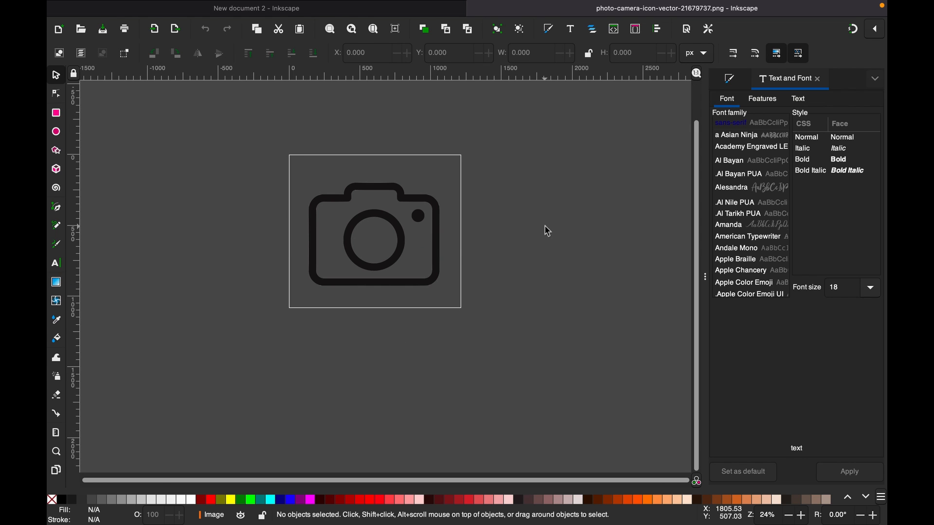
{"action": "scroll", "scroll_direction": "down", "scroll_amount": 3}
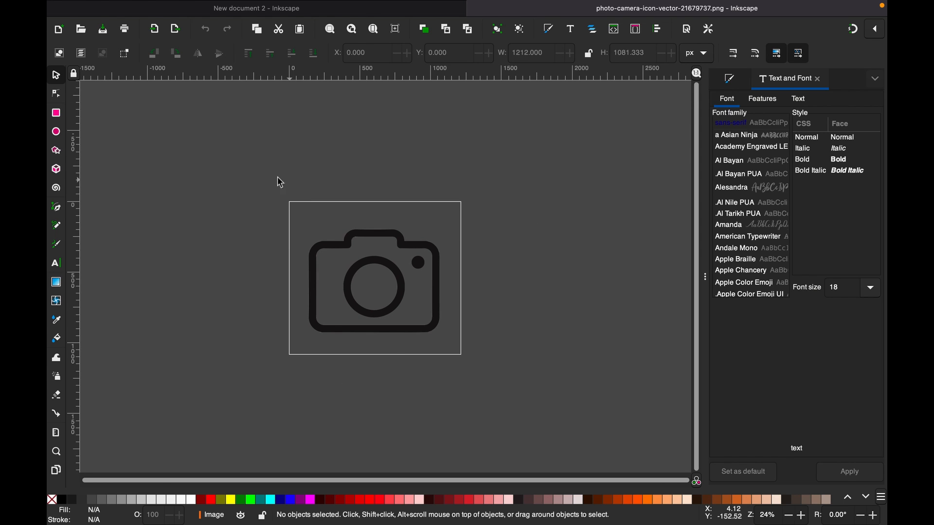
{"action": "left_click_drag", "start_coordinate": [281, 182], "coordinate": [552, 407]}
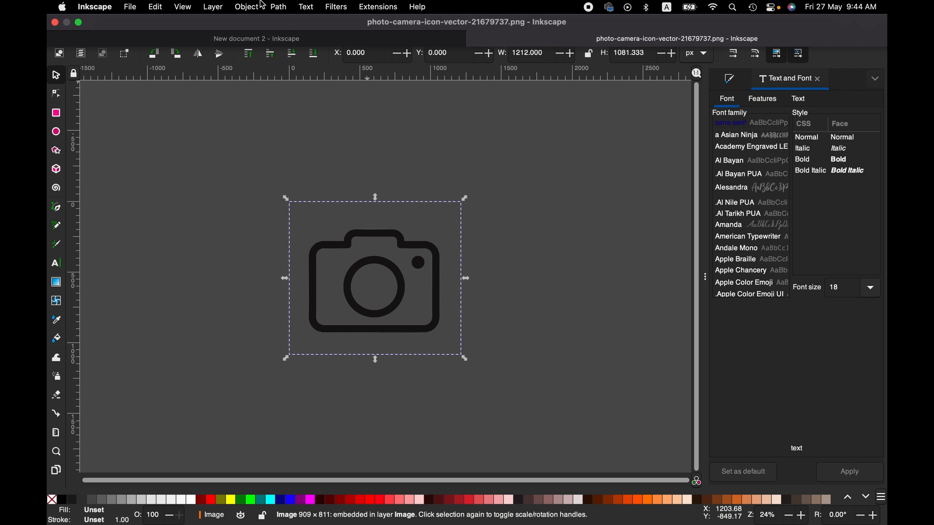
- Launch Path > Trace Bitmap for the selected camera image
{"action": "left_click", "coordinate": [278, 7]}
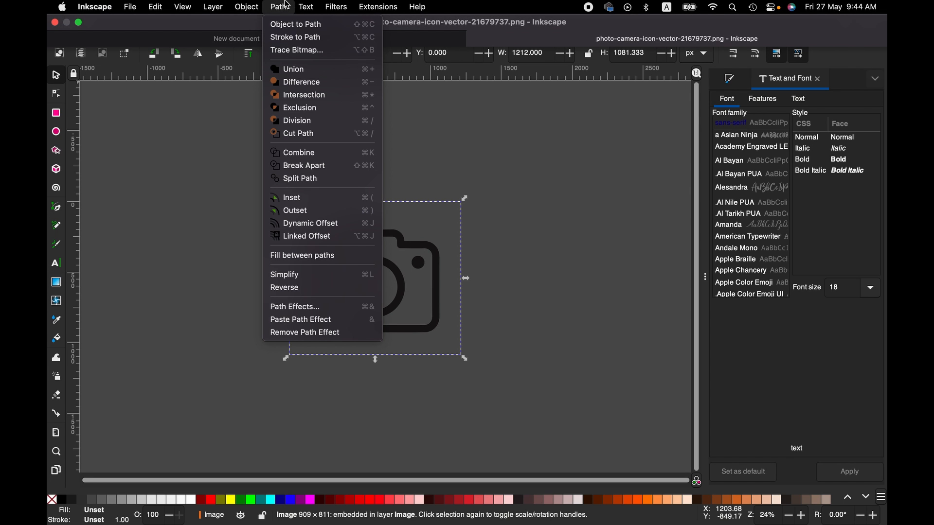
{"action": "mouse_move", "coordinate": [298, 49]}
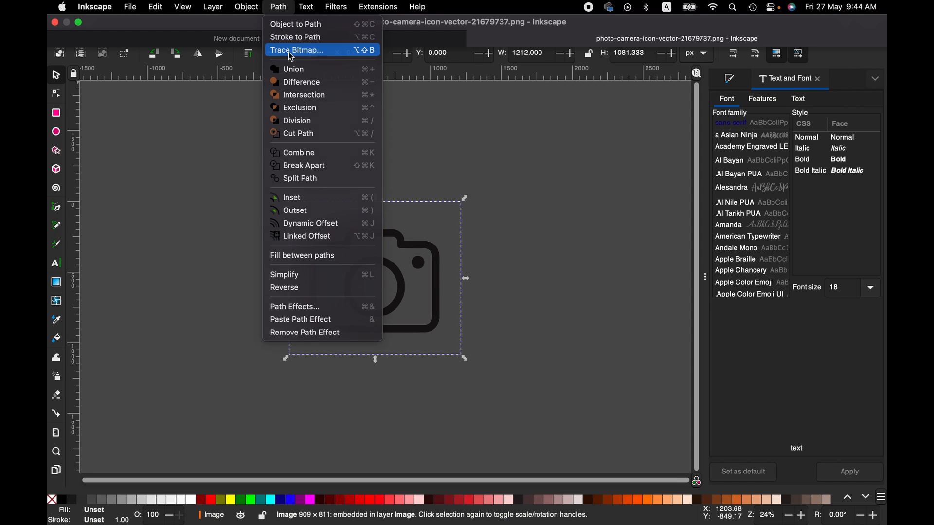
{"action": "left_click", "coordinate": [301, 49]}
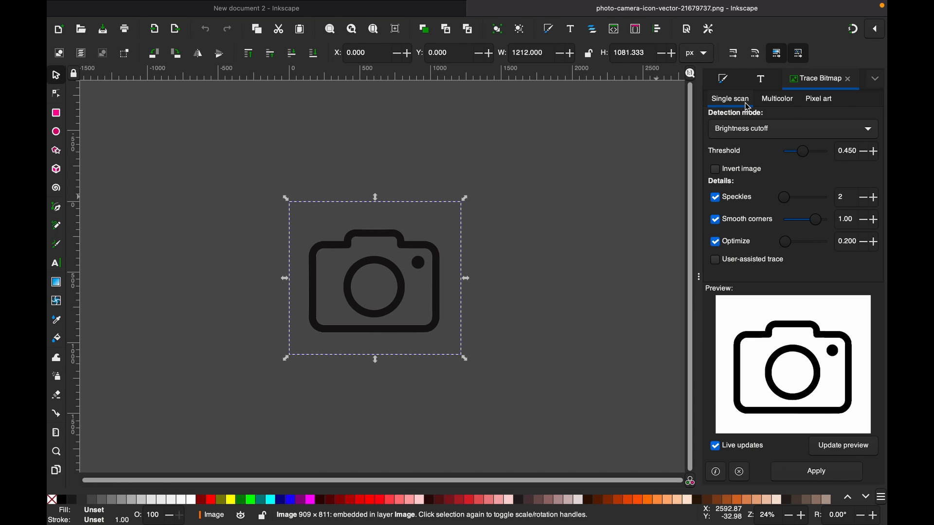
{"action": "mouse_move", "coordinate": [747, 107]}
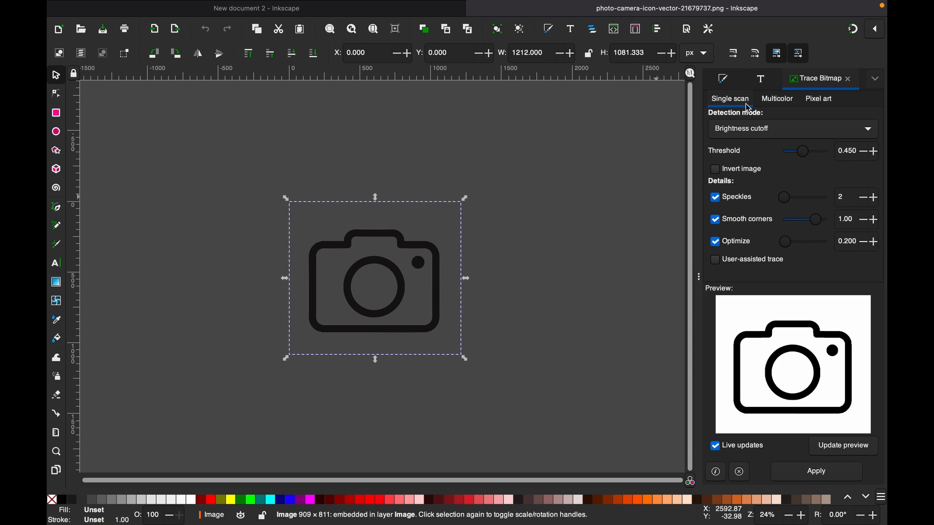
{"action": "mouse_move", "coordinate": [777, 106]}
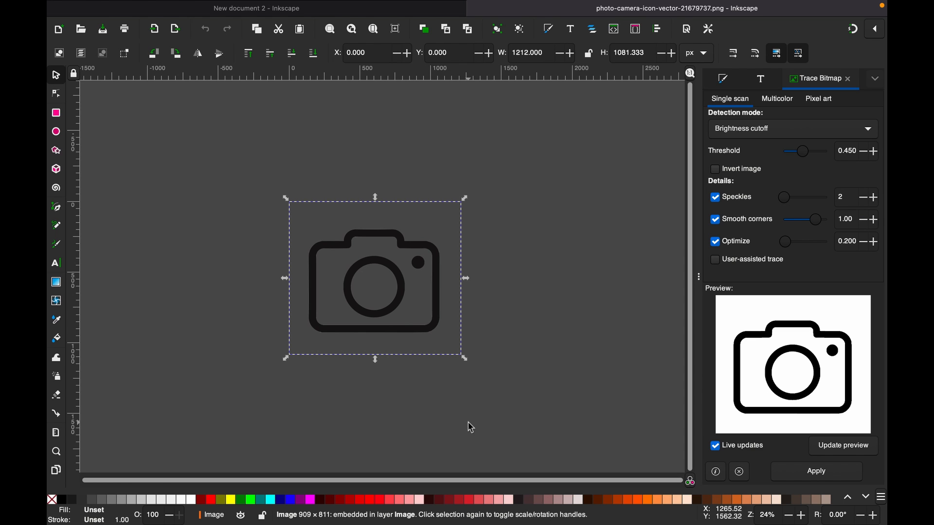
{"action": "mouse_move", "coordinate": [785, 171]}
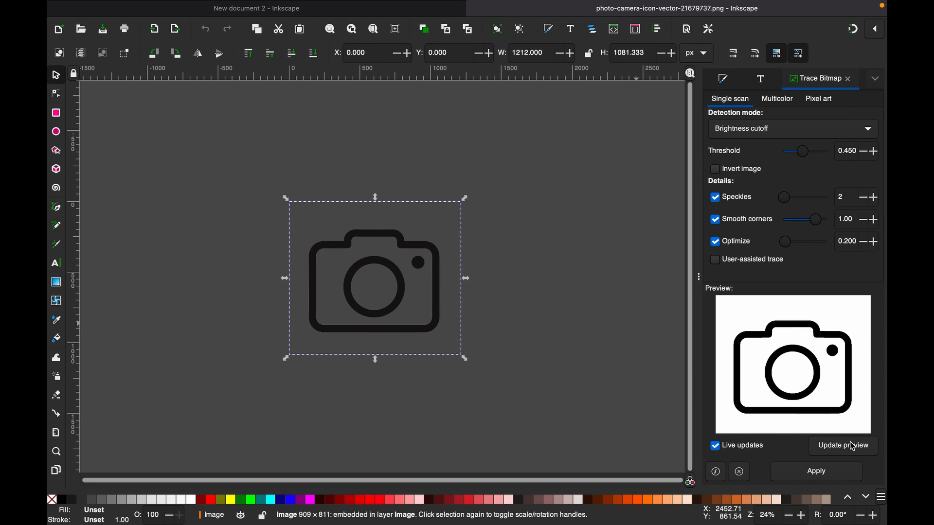
{"action": "mouse_move", "coordinate": [547, 389]}
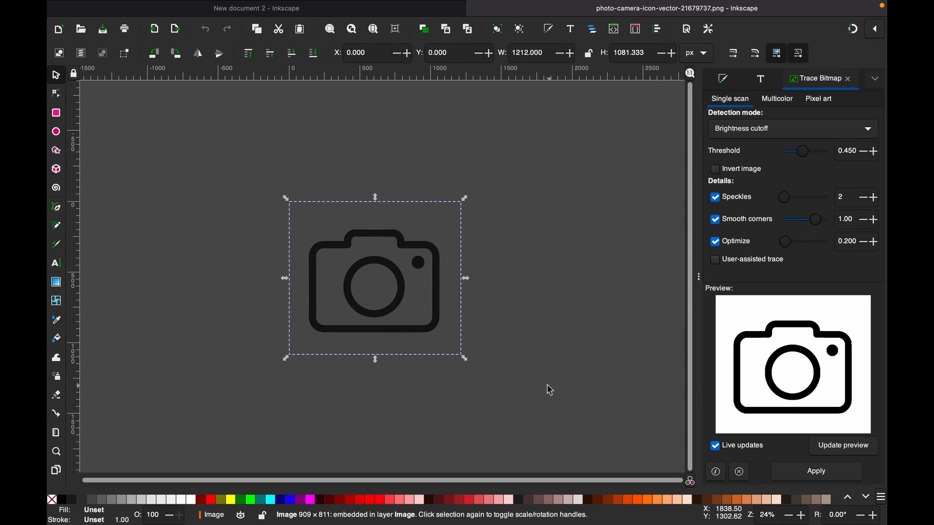
{"action": "mouse_move", "coordinate": [834, 197]}
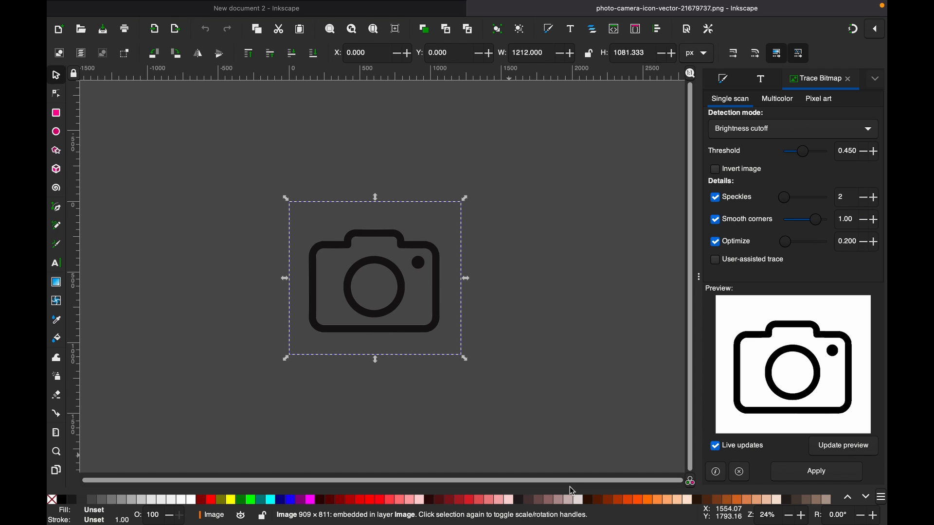
{"action": "mouse_move", "coordinate": [681, 295]}
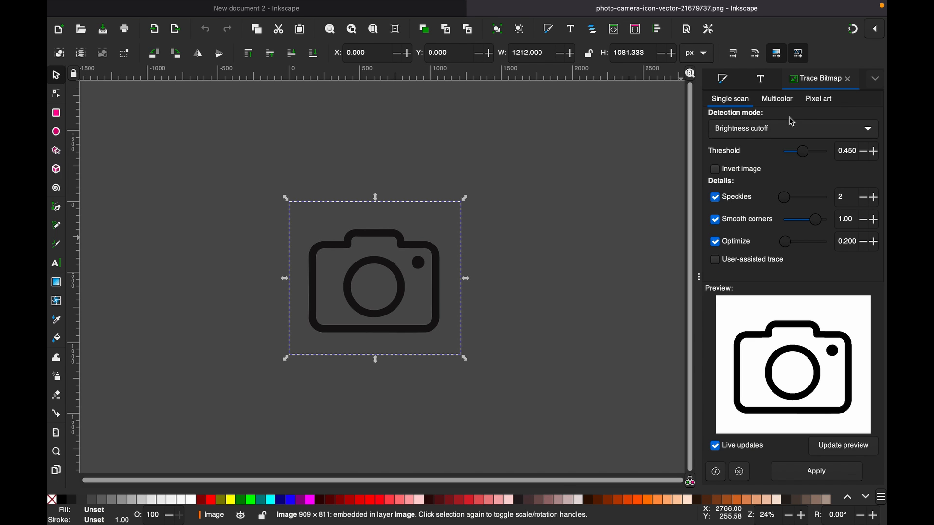
{"action": "mouse_move", "coordinate": [673, 206]}
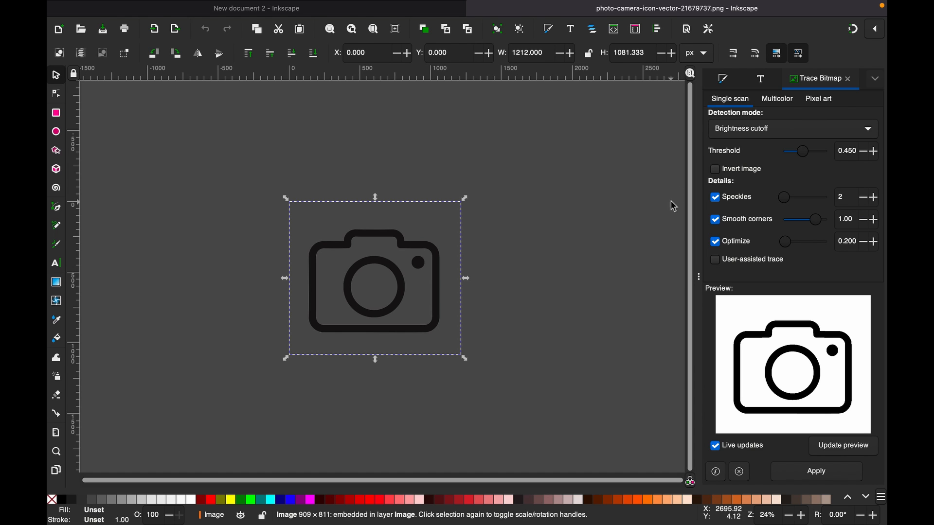
{"action": "mouse_move", "coordinate": [789, 90]}
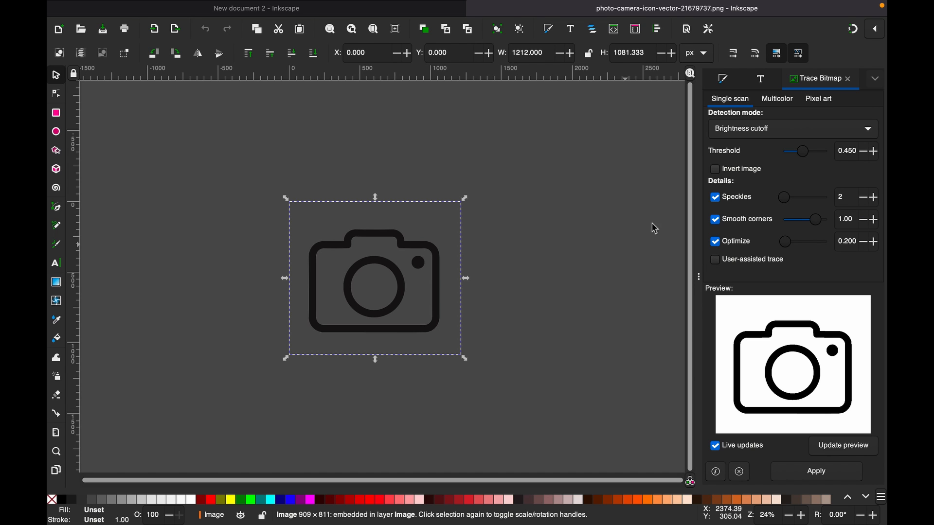
{"action": "mouse_move", "coordinate": [725, 315]}
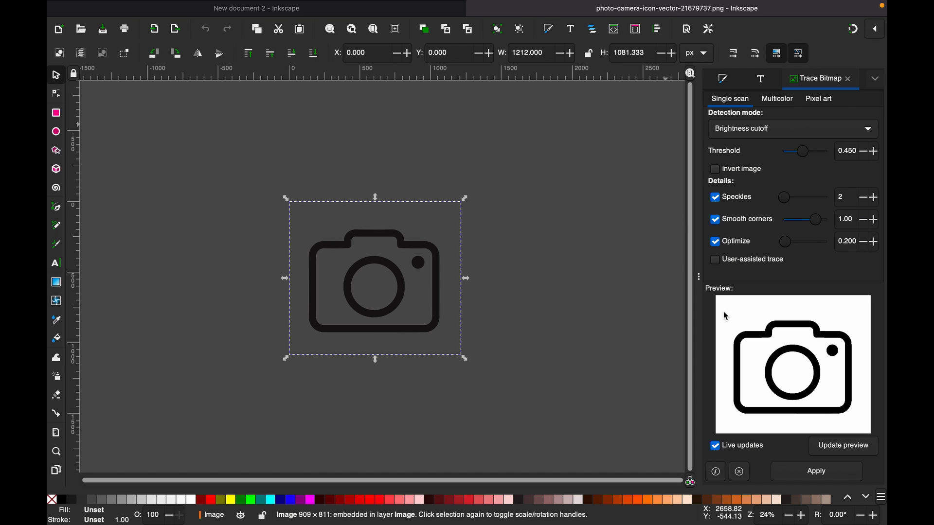
{"action": "mouse_move", "coordinate": [800, 356]}
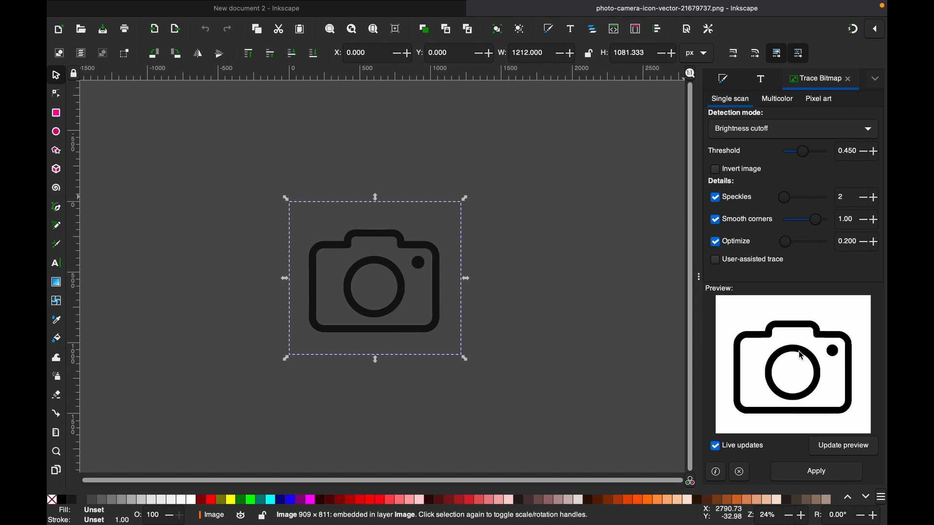
{"action": "mouse_move", "coordinate": [815, 331]}
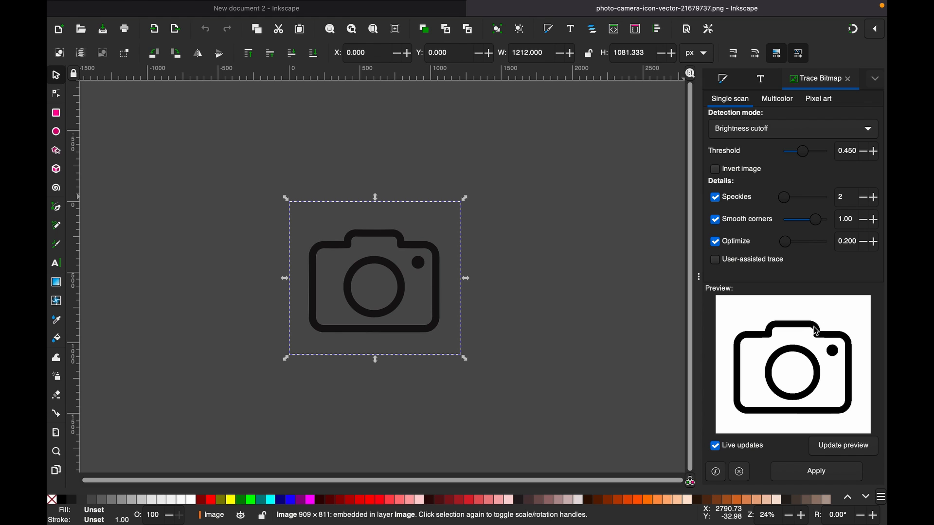
{"action": "mouse_move", "coordinate": [859, 466]}
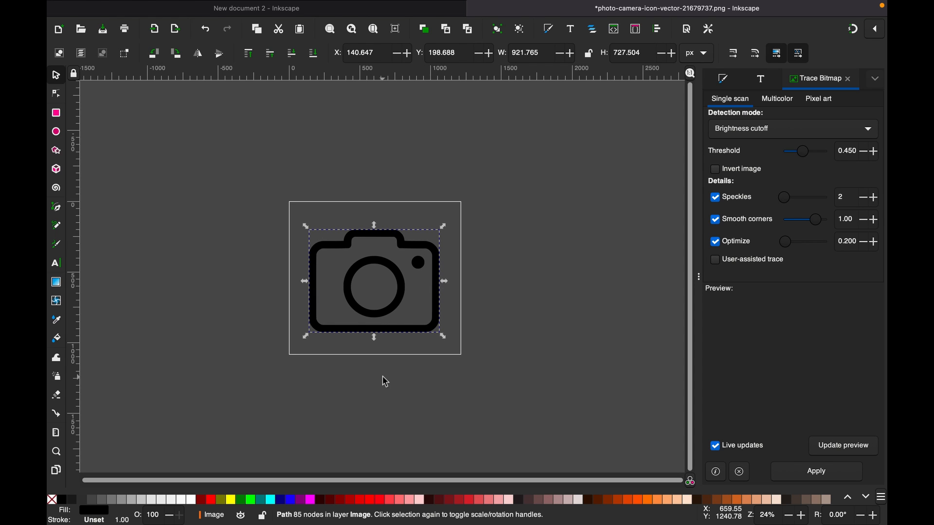
{"action": "mouse_move", "coordinate": [488, 346]}
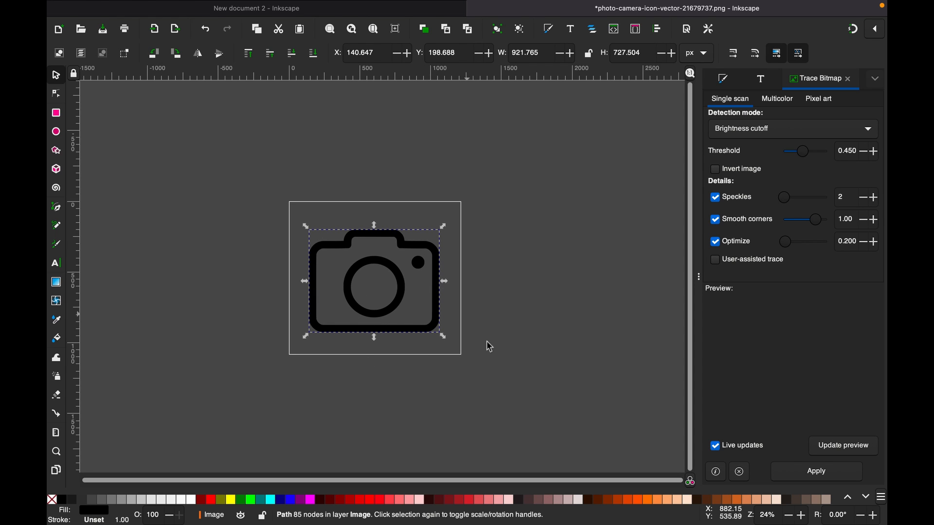
{"action": "mouse_move", "coordinate": [369, 279]}
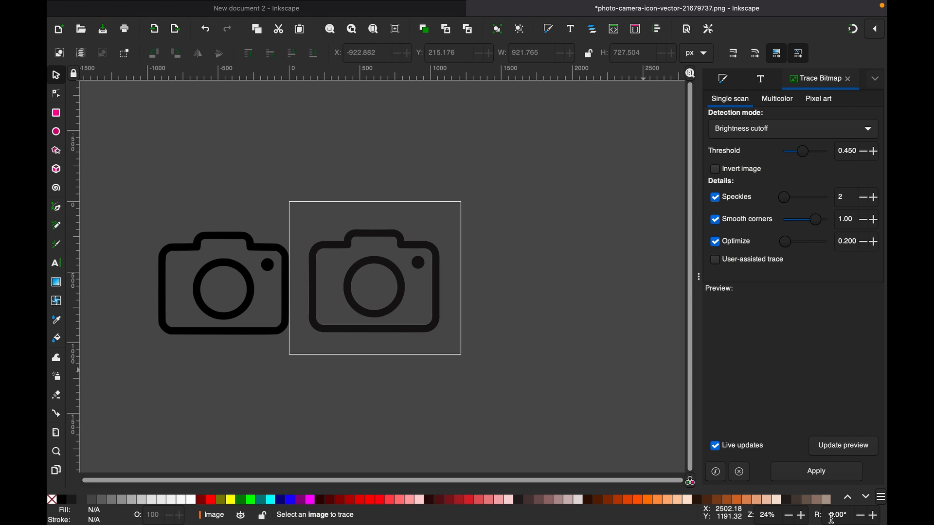
{"action": "mouse_move", "coordinate": [874, 516]}
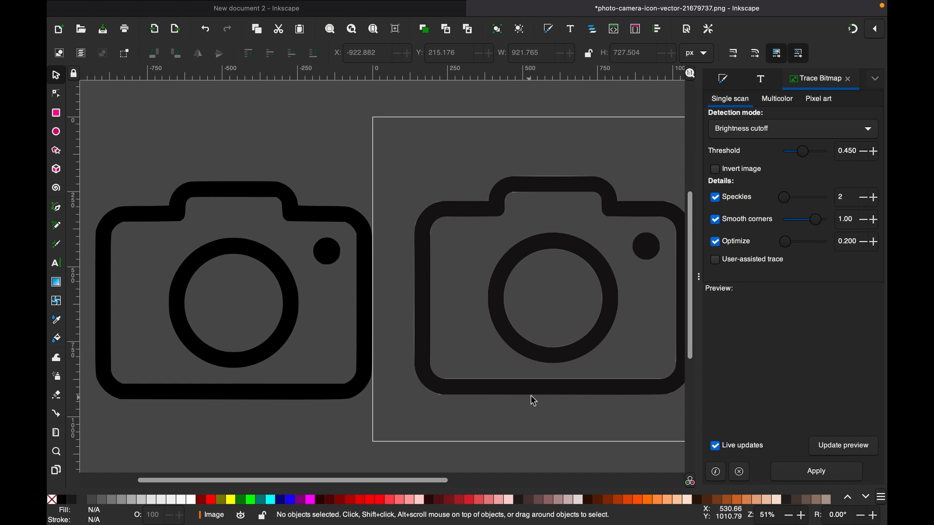
{"action": "mouse_move", "coordinate": [484, 256]}
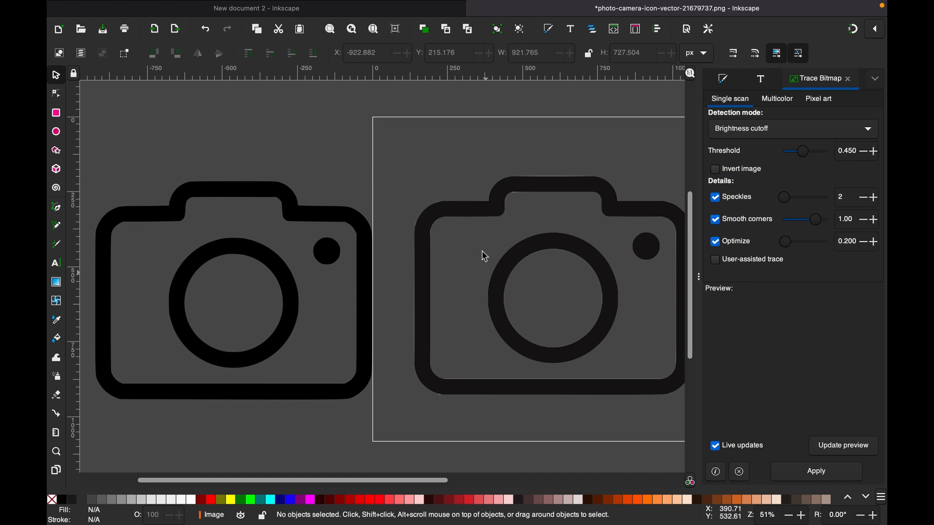
{"action": "mouse_move", "coordinate": [634, 296]}
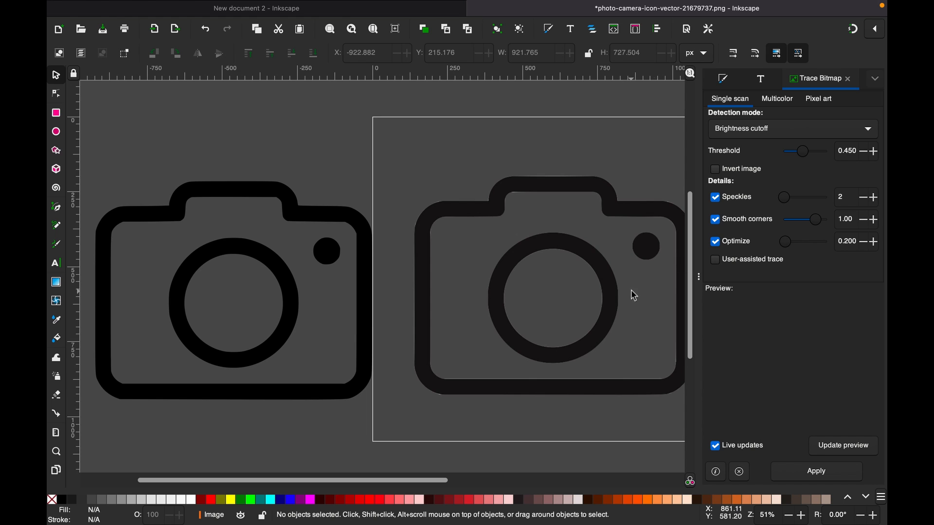
{"action": "mouse_move", "coordinate": [548, 282]}
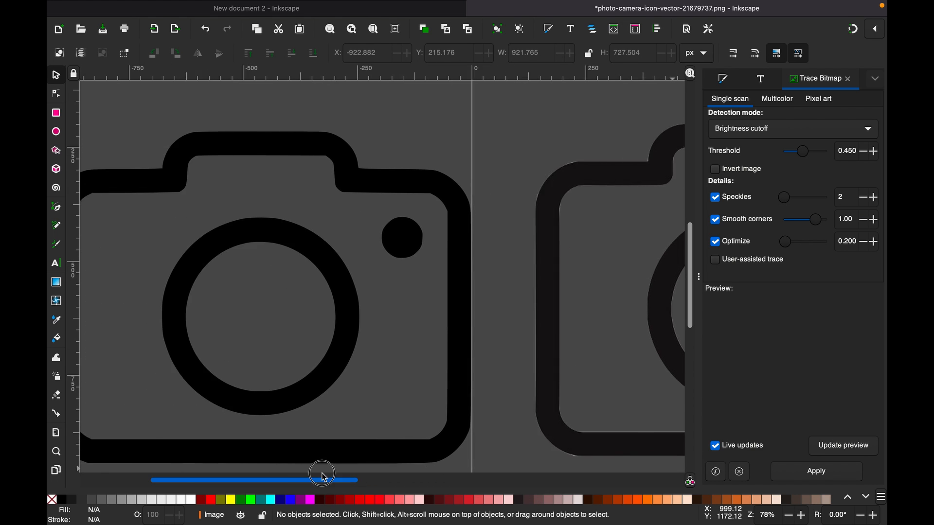
{"action": "left_click_drag", "start_coordinate": [322, 474], "coordinate": [334, 465]}
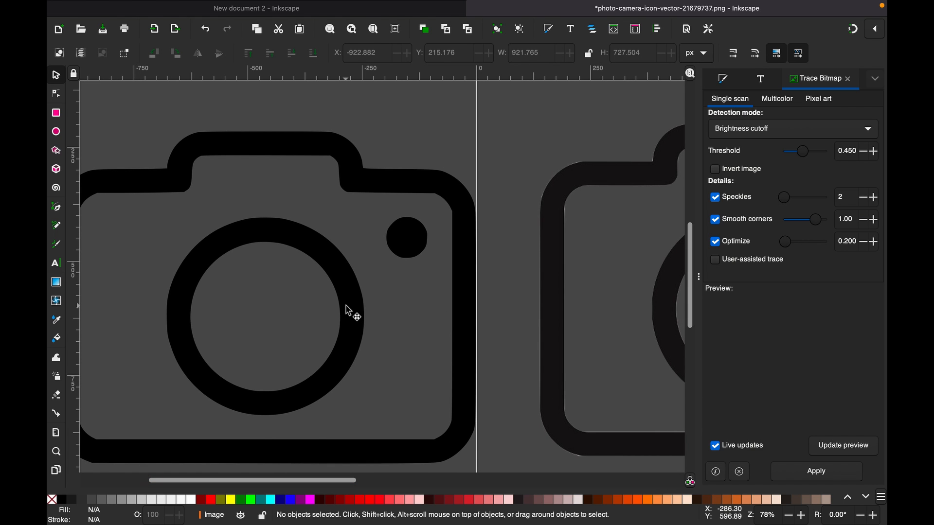
{"action": "mouse_move", "coordinate": [365, 303]}
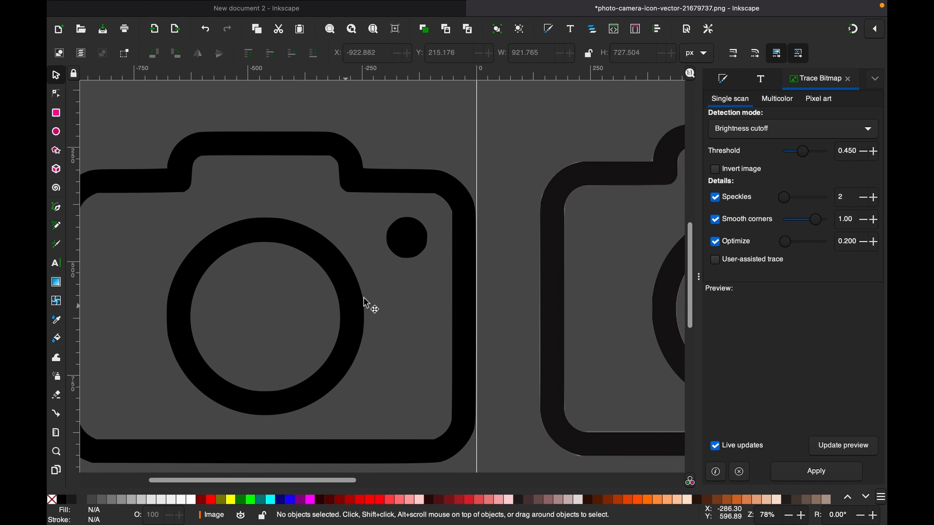
{"action": "mouse_move", "coordinate": [608, 130]}
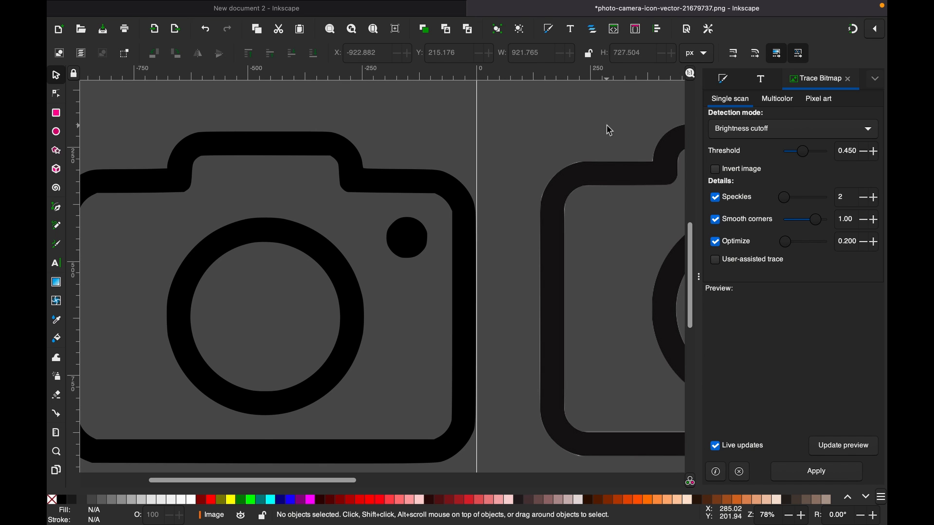
{"action": "mouse_move", "coordinate": [572, 182]}
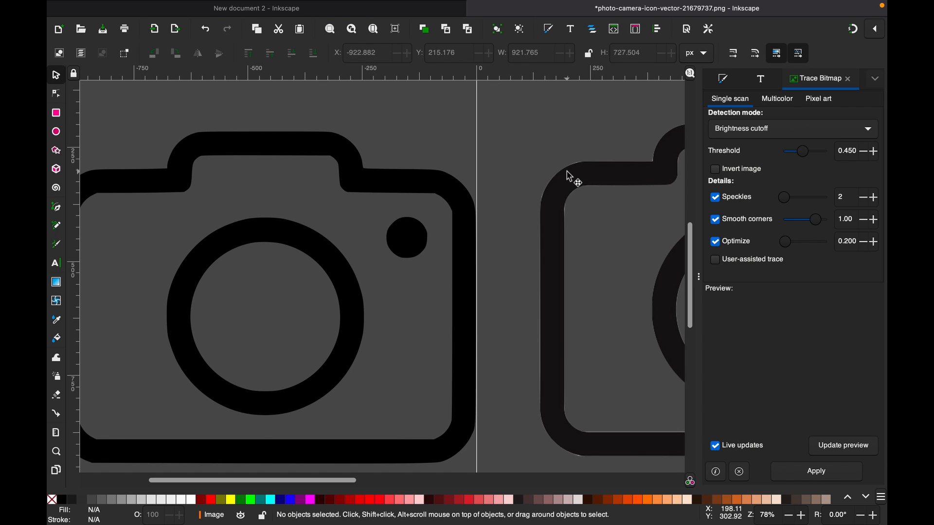
{"action": "mouse_move", "coordinate": [547, 187]}
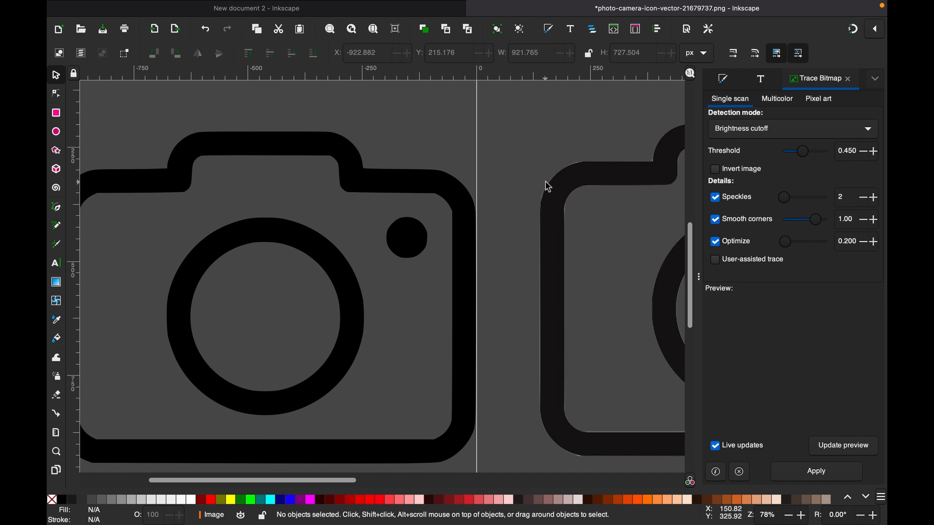